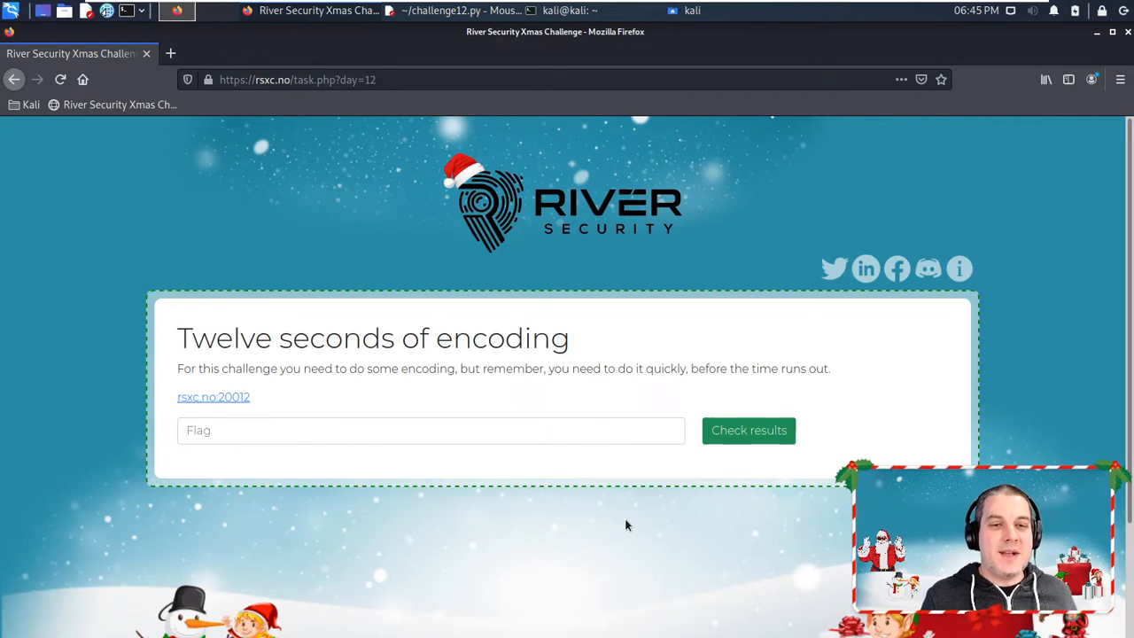
{"action": "mouse_move", "coordinate": [474, 386]}
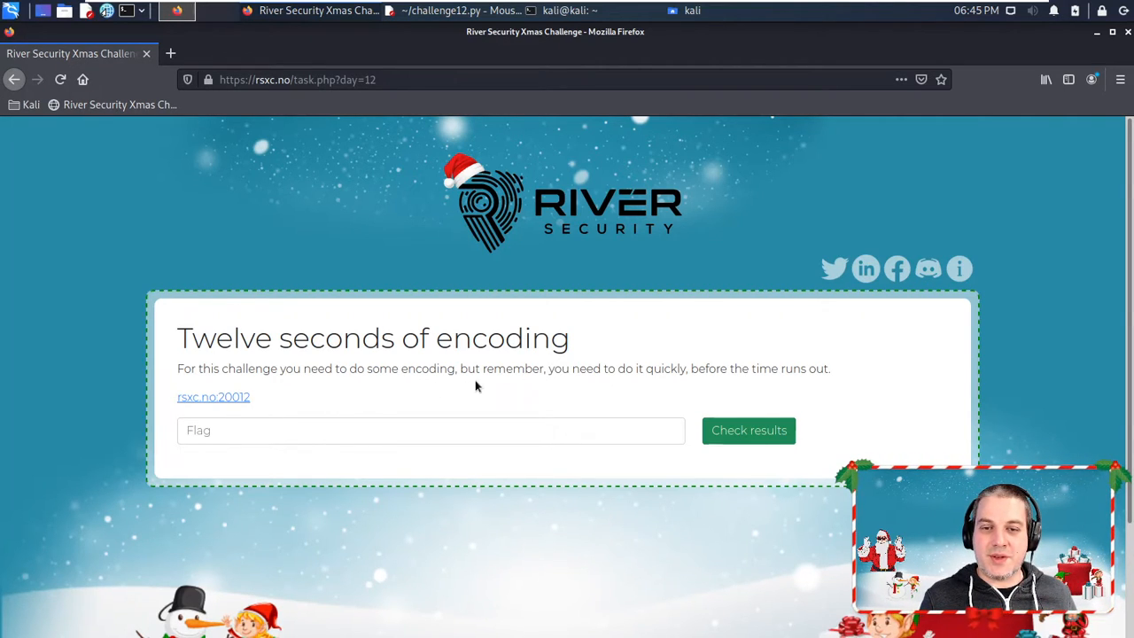
{"action": "mouse_move", "coordinate": [776, 376]}
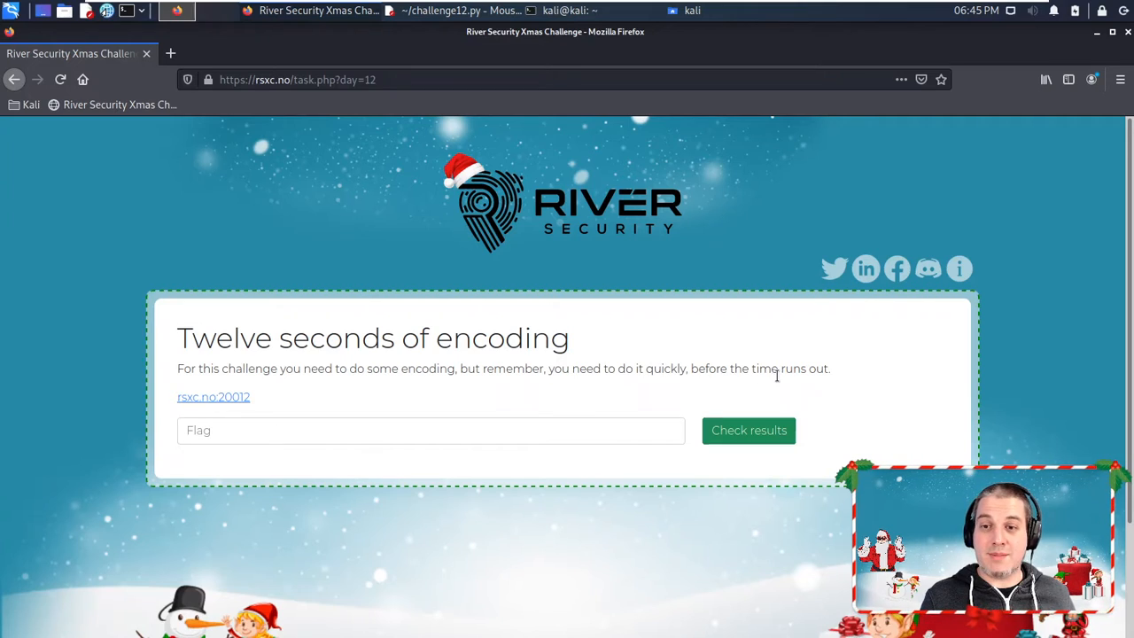
{"action": "mouse_move", "coordinate": [376, 392]}
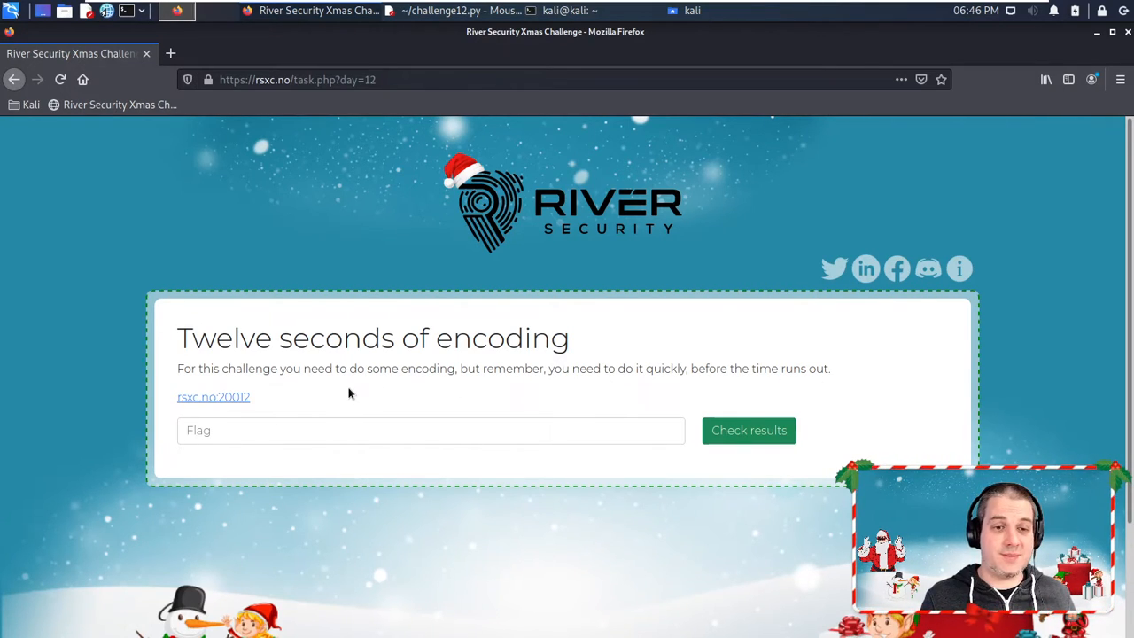
Step: Bring up the context menu for the rsxc.no:20012 challenge server link
{"action": "right_click", "coordinate": [212, 396]}
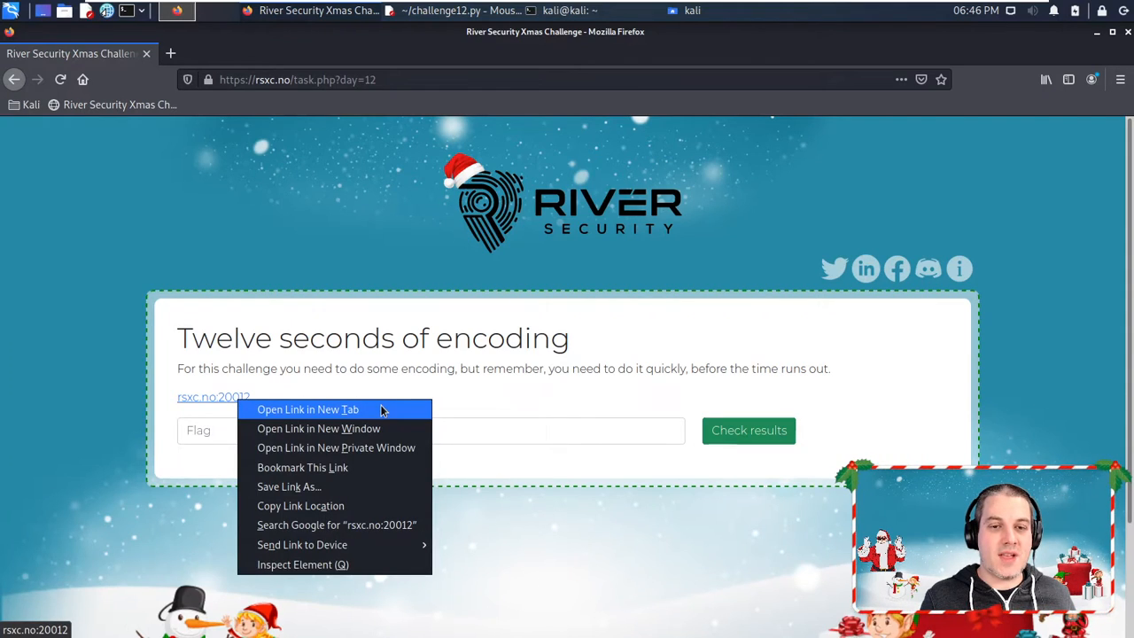
Step: Load rsxc.no:20012 in a new tab and read the 100 encoding tasks in 12 seconds prompt
{"action": "left_click", "coordinate": [308, 409]}
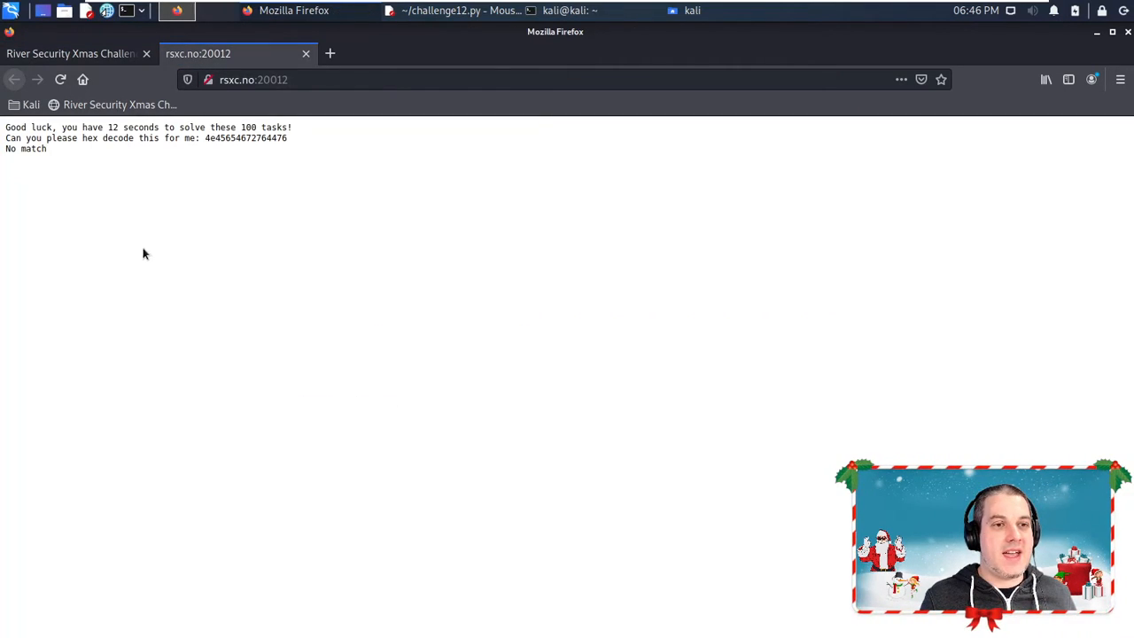
{"action": "mouse_move", "coordinate": [132, 305]}
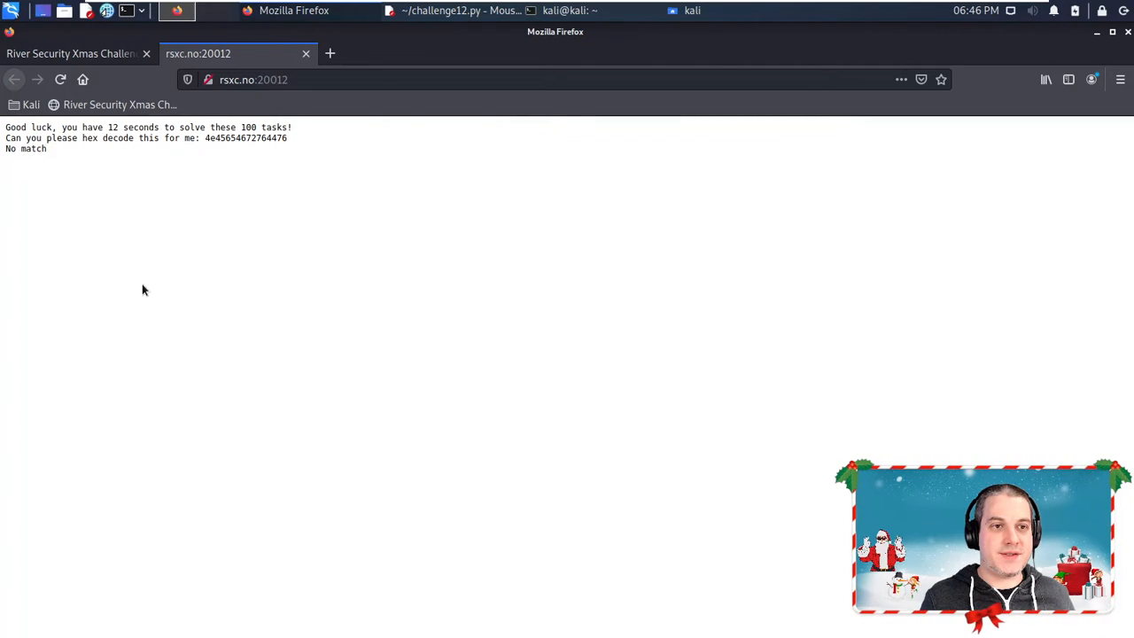
{"action": "mouse_move", "coordinate": [113, 174]}
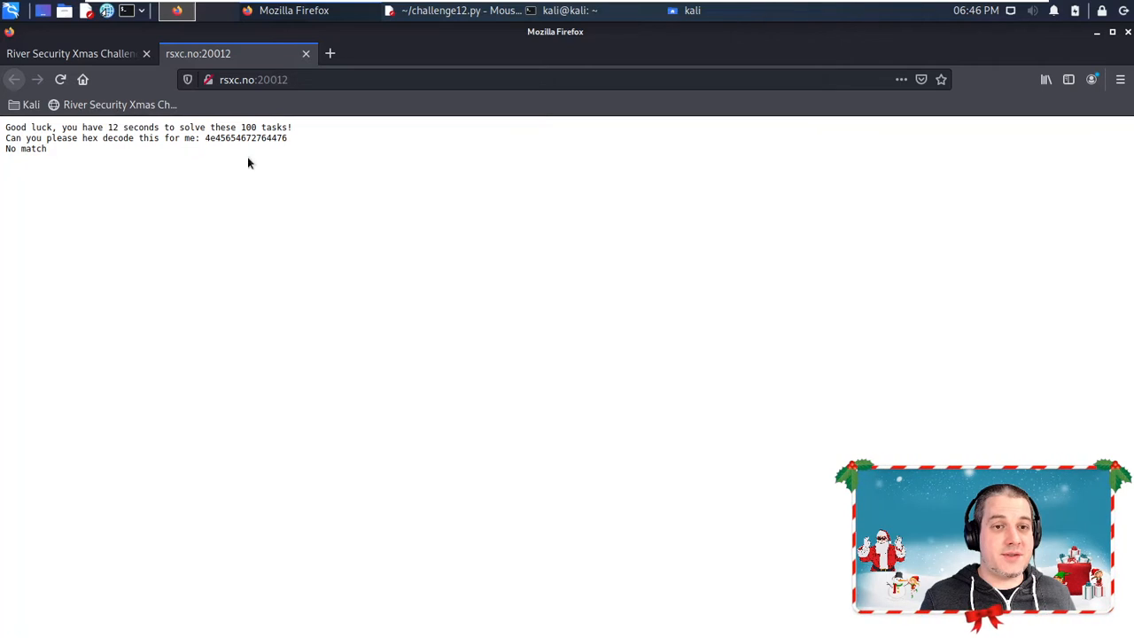
{"action": "left_click_drag", "start_coordinate": [231, 128], "coordinate": [292, 127]}
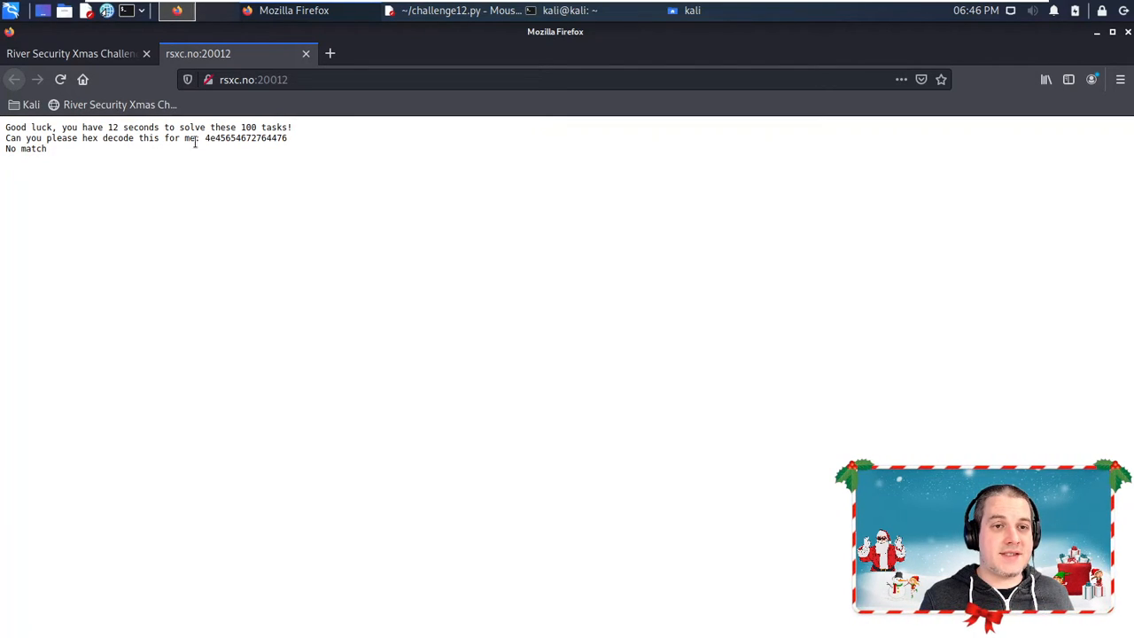
{"action": "mouse_move", "coordinate": [269, 195]}
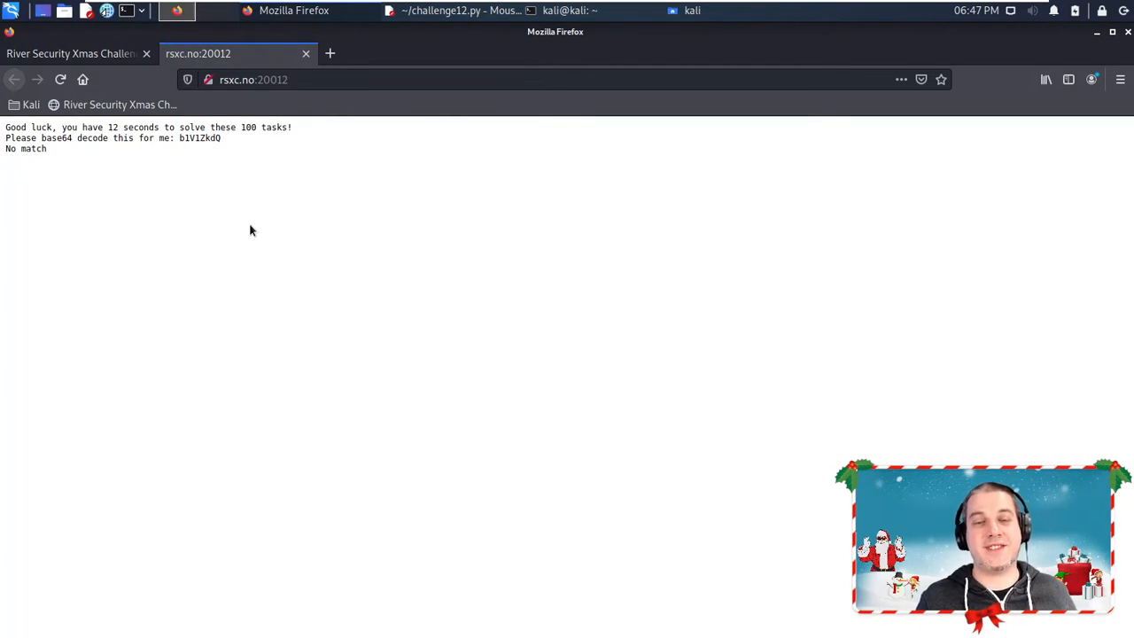
{"action": "mouse_move", "coordinate": [93, 220]}
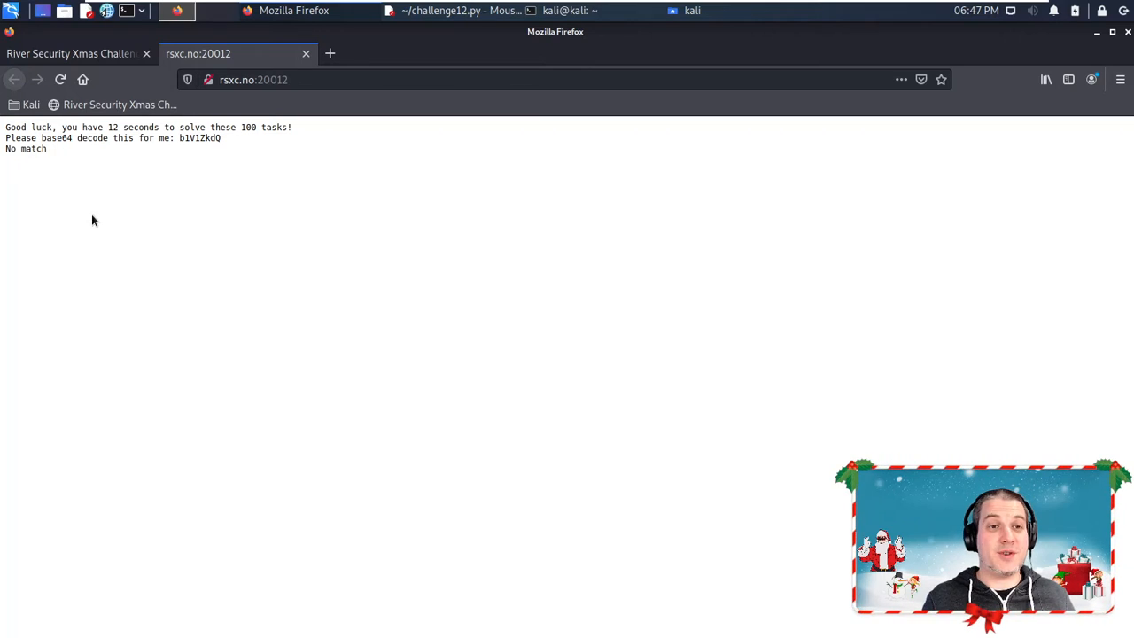
{"action": "mouse_move", "coordinate": [131, 269]}
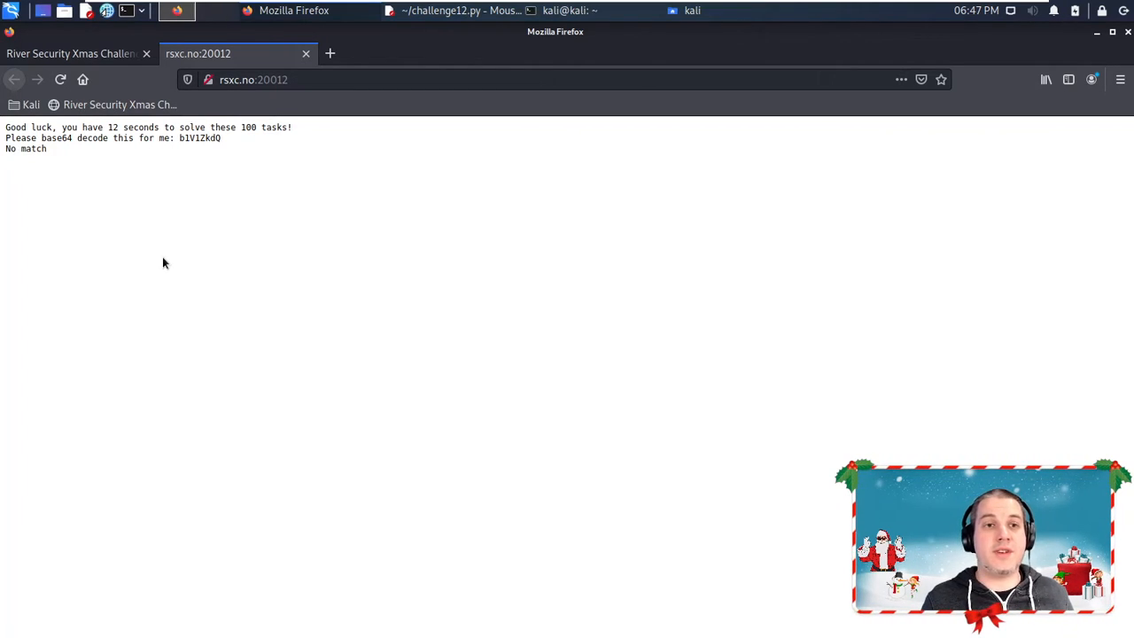
{"action": "mouse_move", "coordinate": [252, 217]}
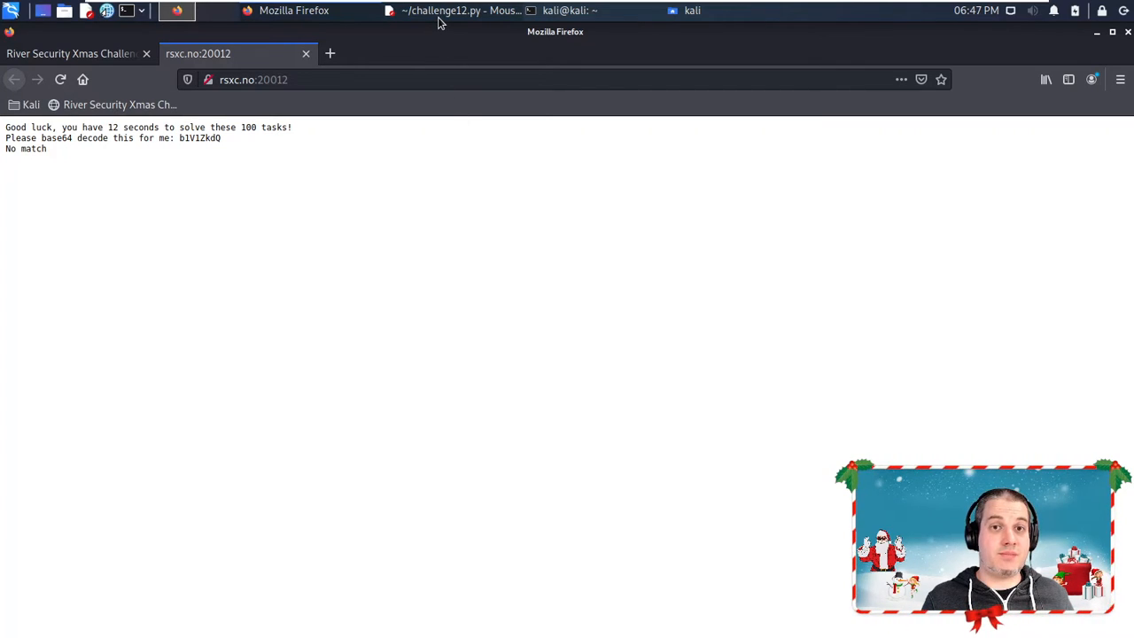
{"action": "mouse_move", "coordinate": [452, 11]}
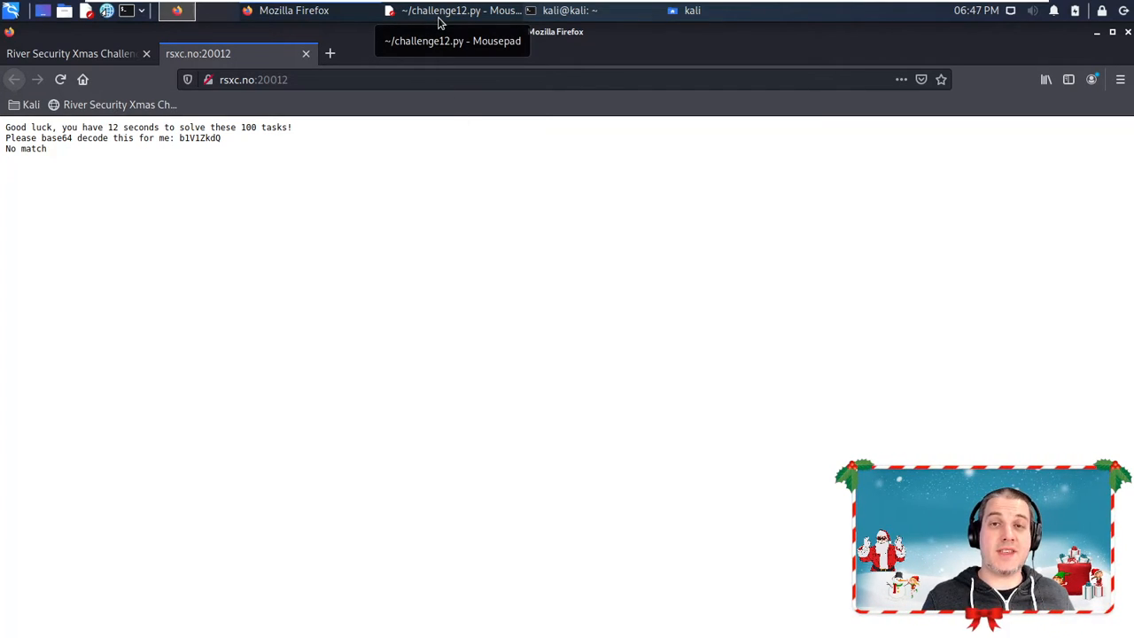
Step: Switch to challenge12.py in Mousepad with its reverse, lowercase, base64 and hex decode branches
{"action": "left_click", "coordinate": [461, 11]}
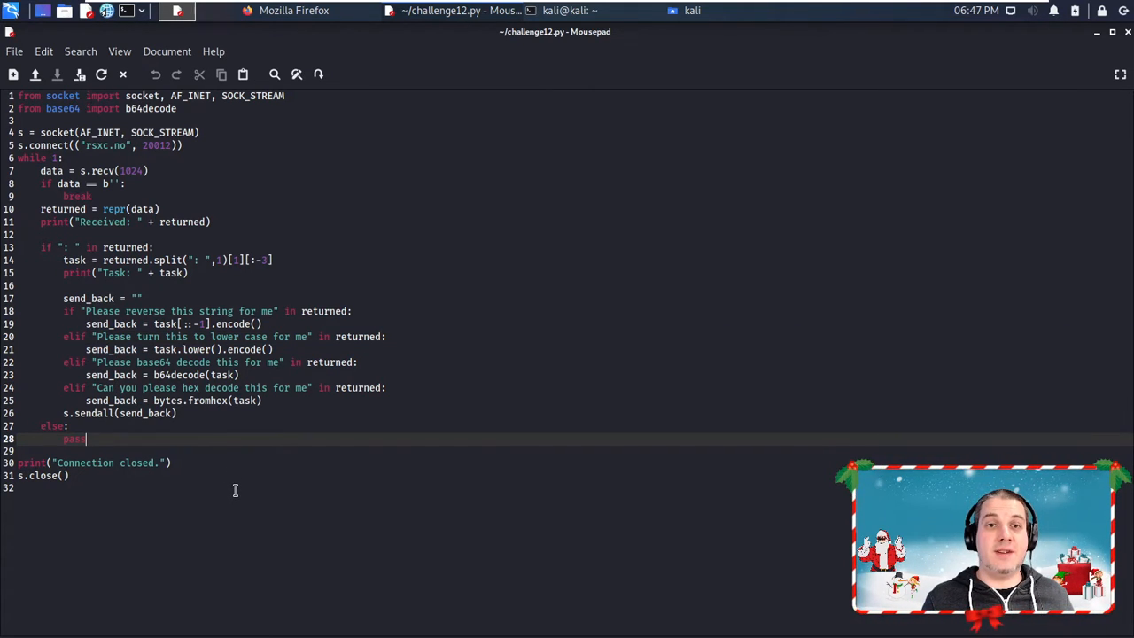
{"action": "mouse_move", "coordinate": [487, 259]}
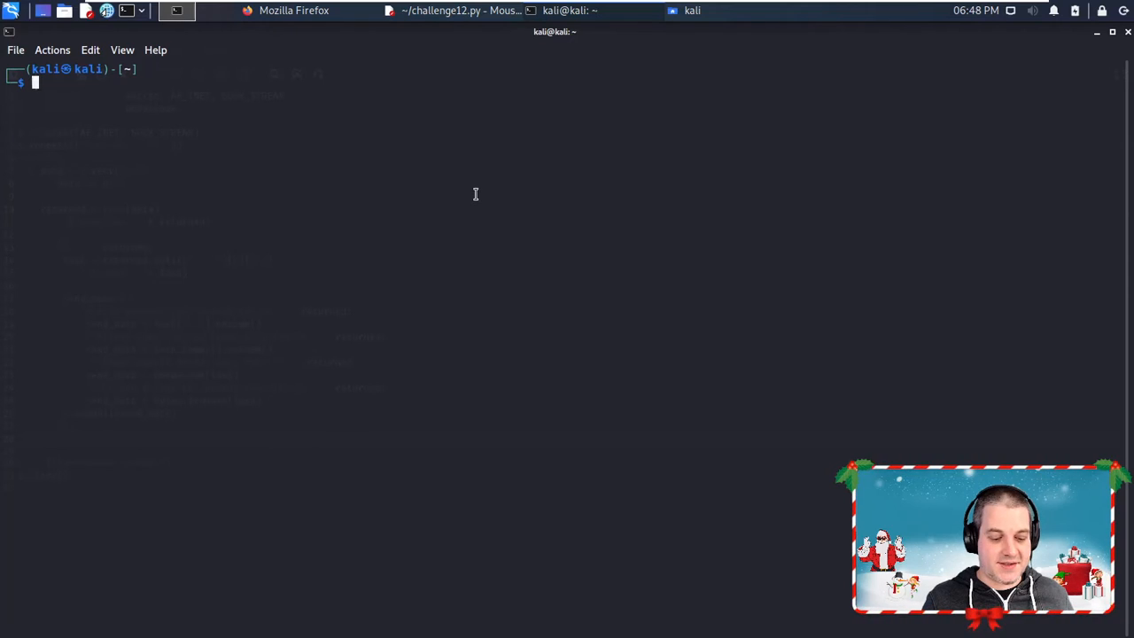
Step: Run python3 challenge12.py so the solver answers all tasks and prints the flag
{"action": "type", "text": "python"}
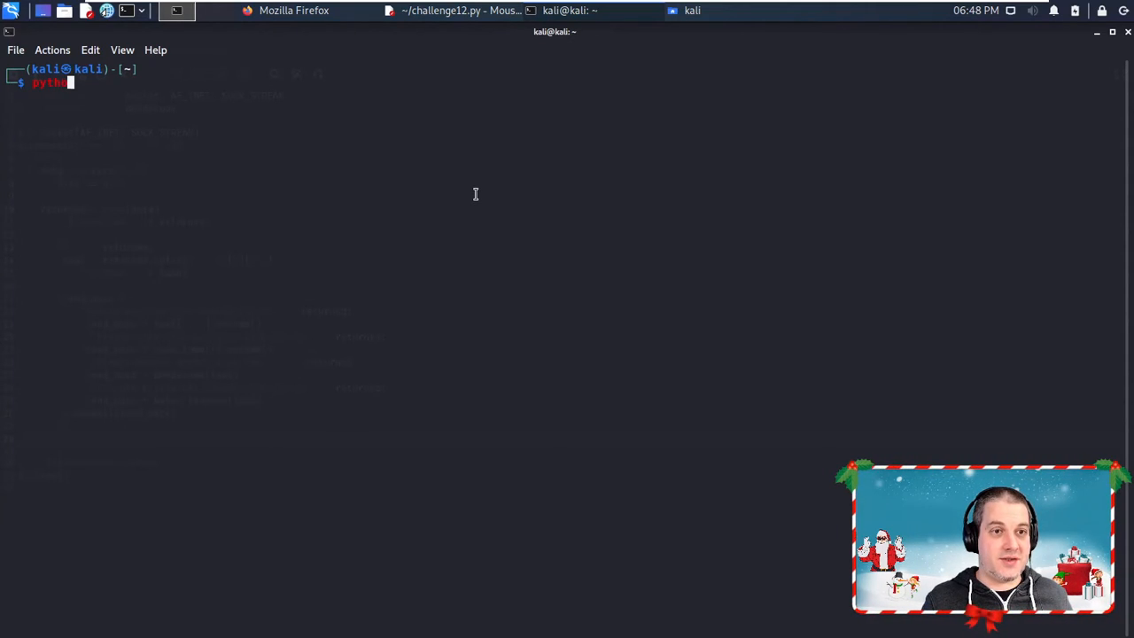
{"action": "type", "text": "3"}
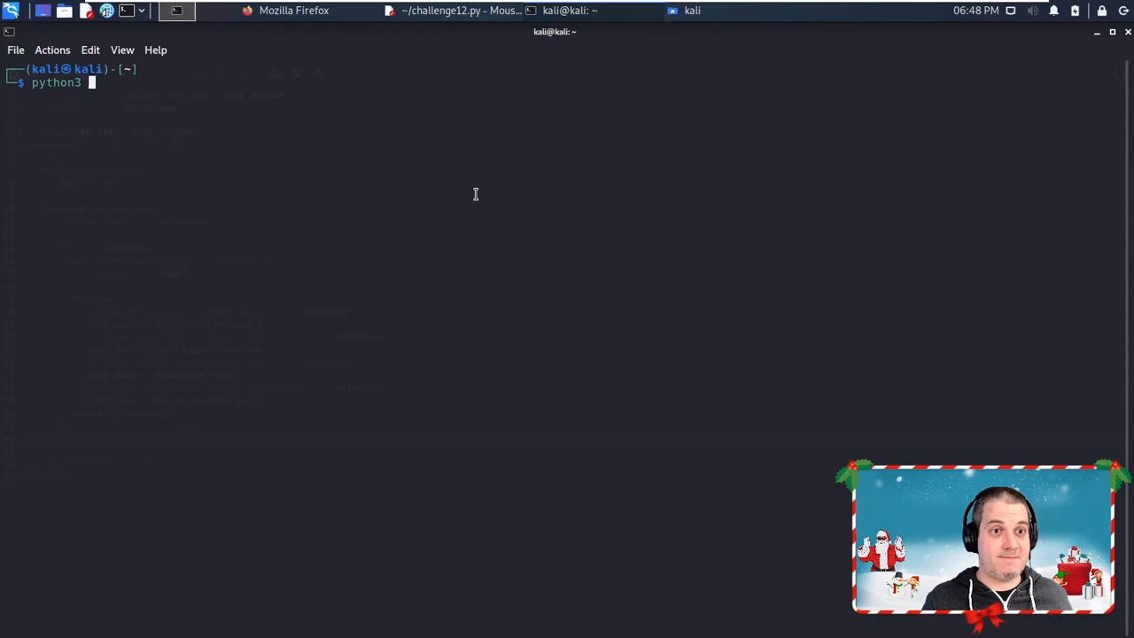
{"action": "type", "text": "challenge12.py"}
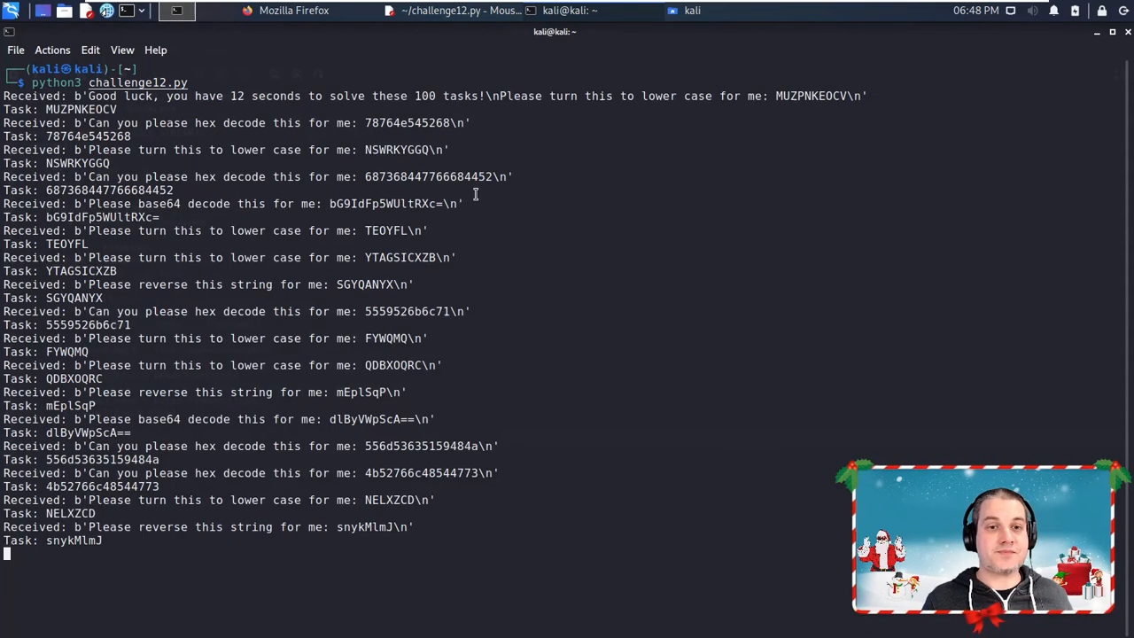
{"action": "scroll", "scroll_direction": "down", "scroll_amount": 3}
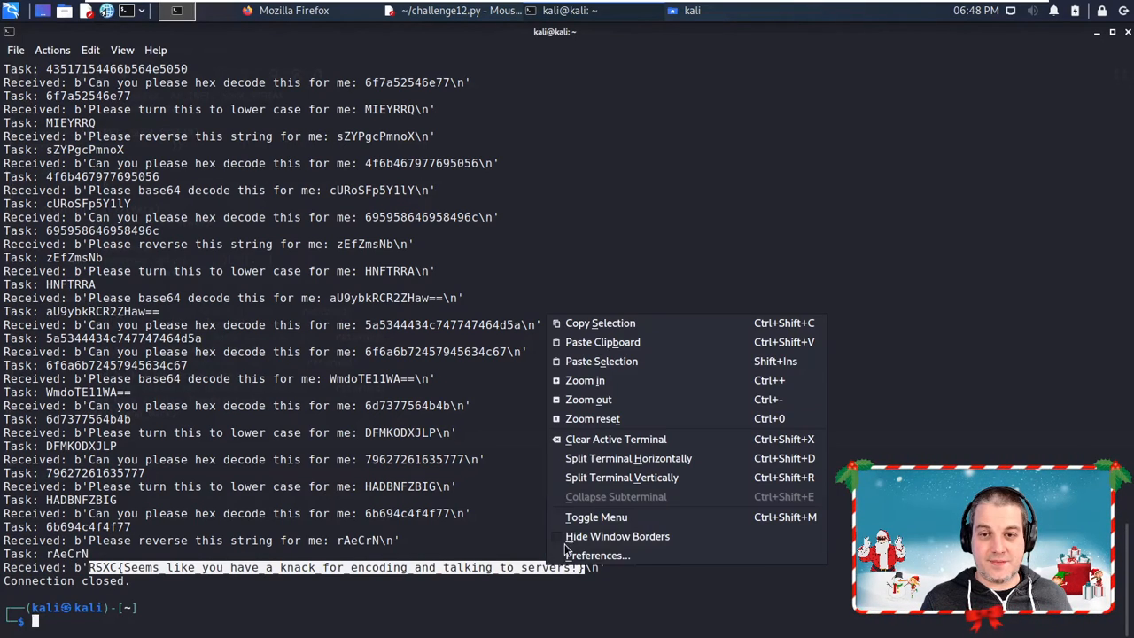
{"action": "left_click", "coordinate": [294, 14]}
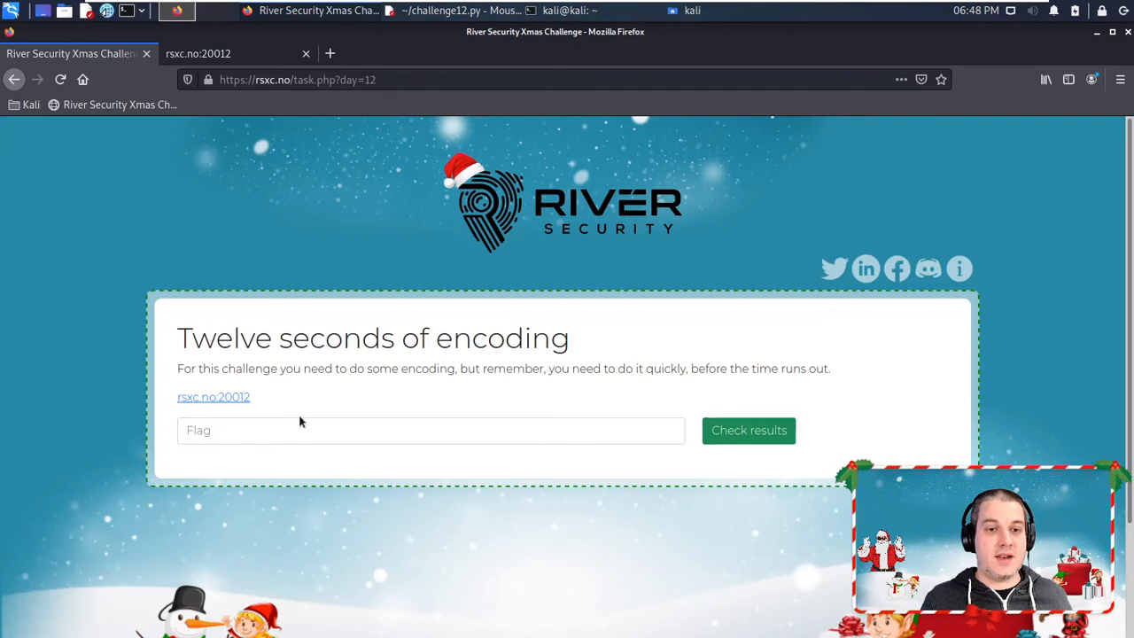
{"action": "type", "text": "RSXC{Seems_like_you_have_a_knack_for_encoding_and_talking_to_servers!}"}
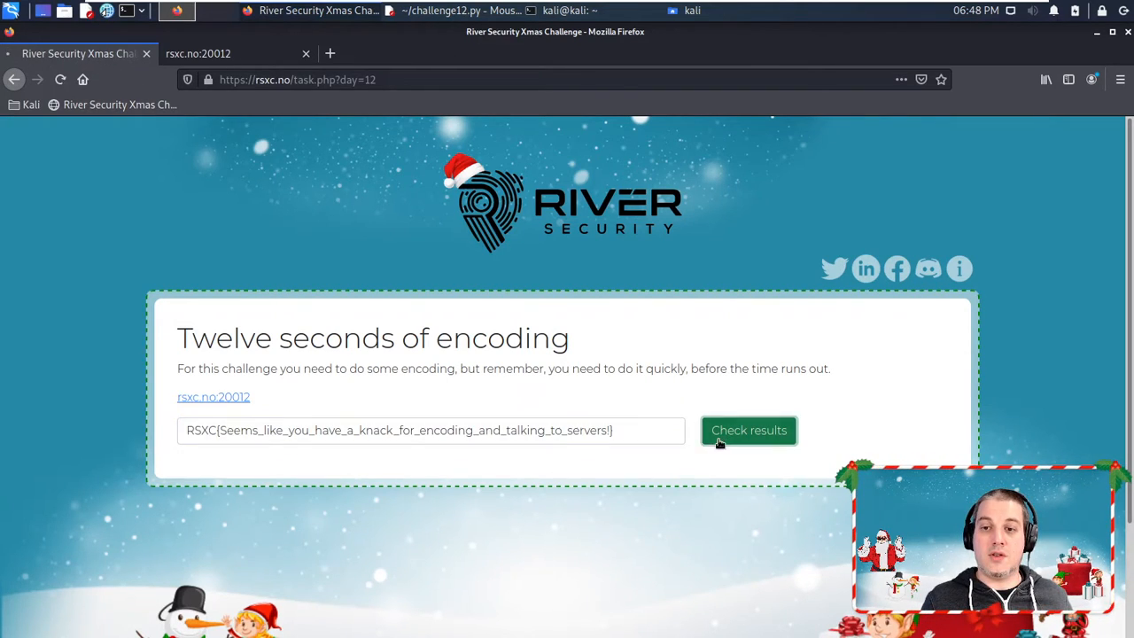
{"action": "left_click", "coordinate": [747, 430]}
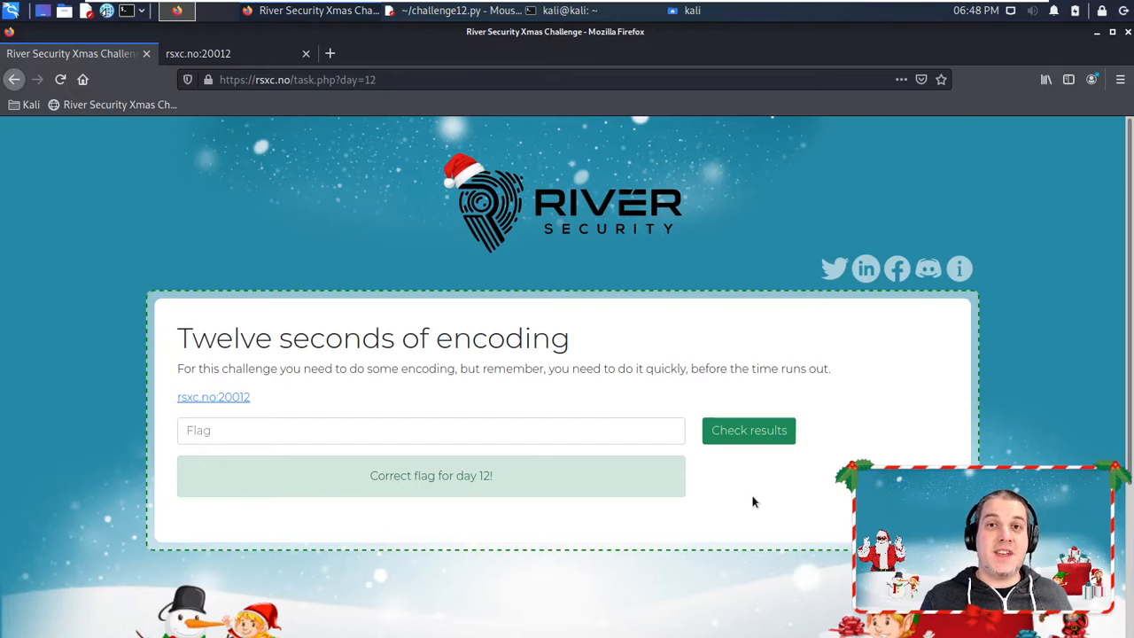